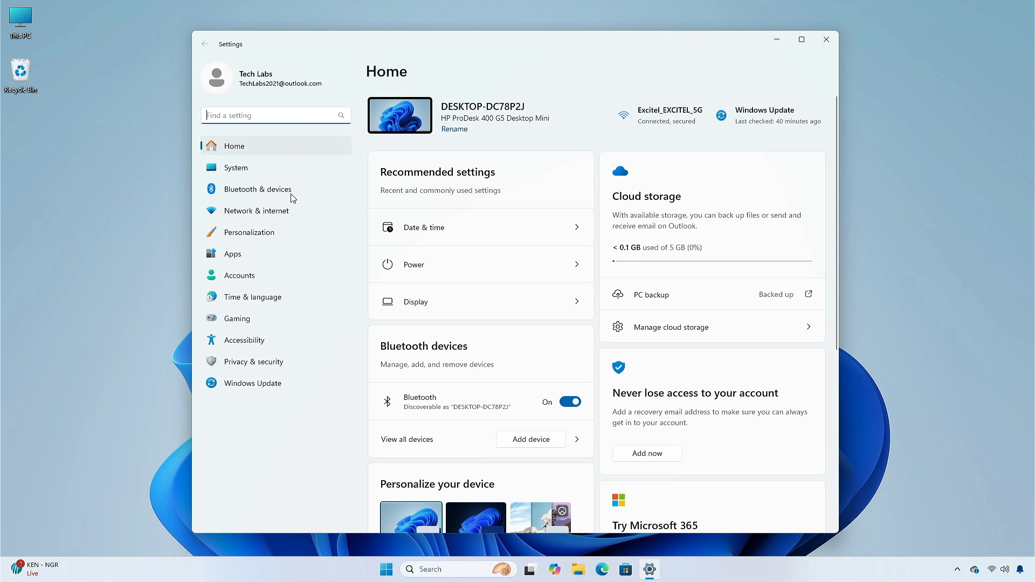
Open System > About and highlight version 23H2 and OS build 22631.3951
click(235, 167)
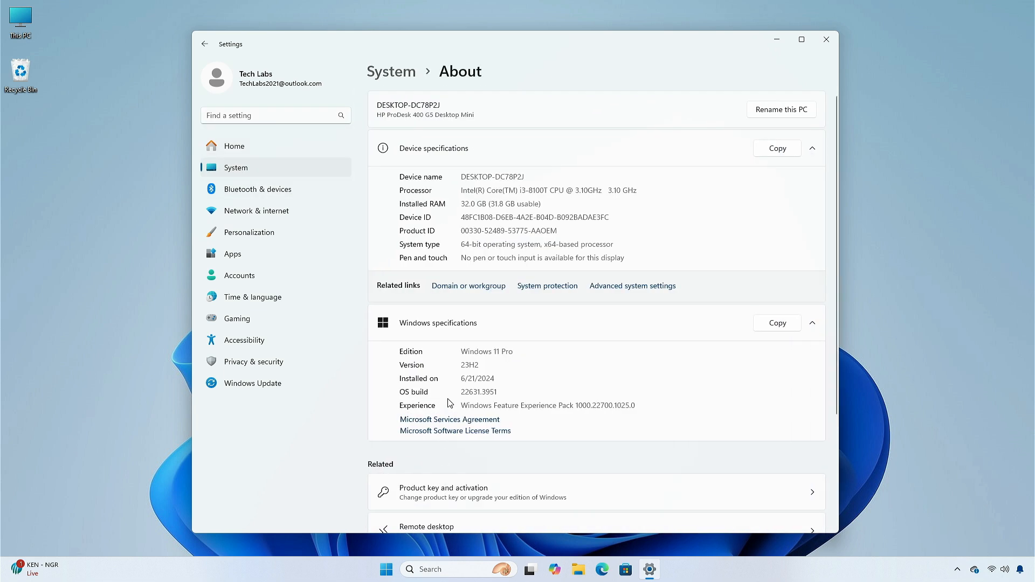
double_click(469, 364)
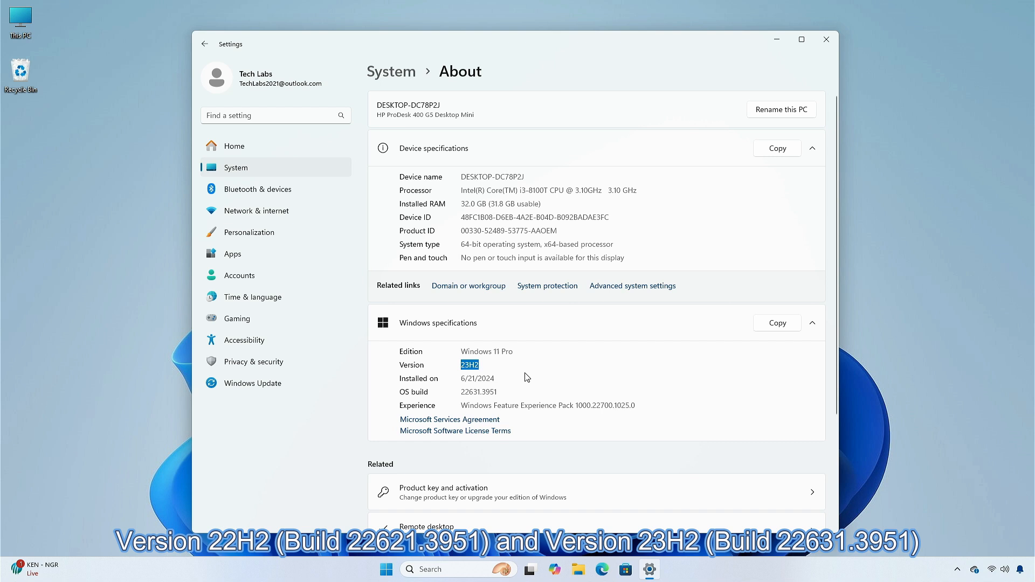
double_click(479, 392)
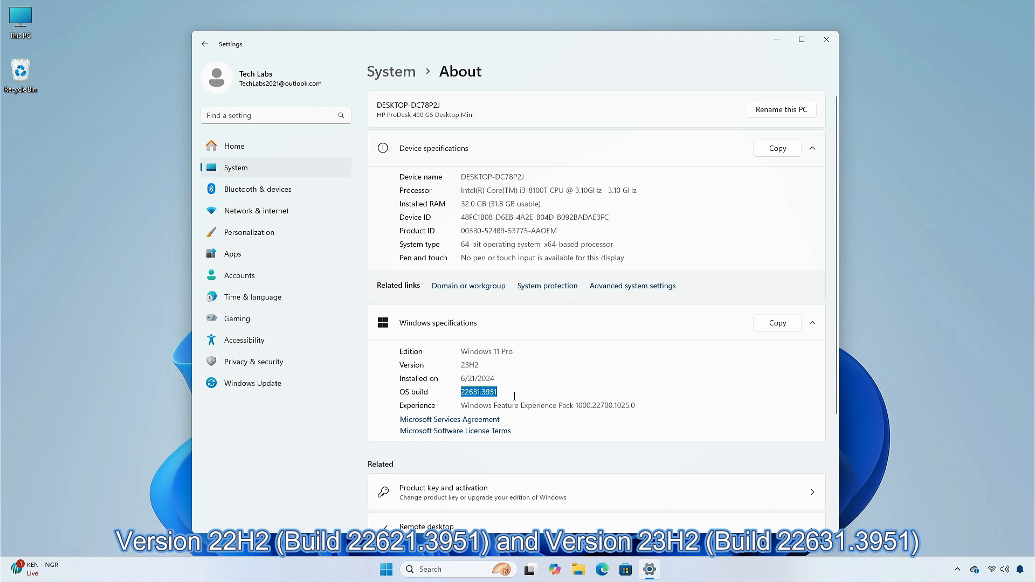
click(529, 388)
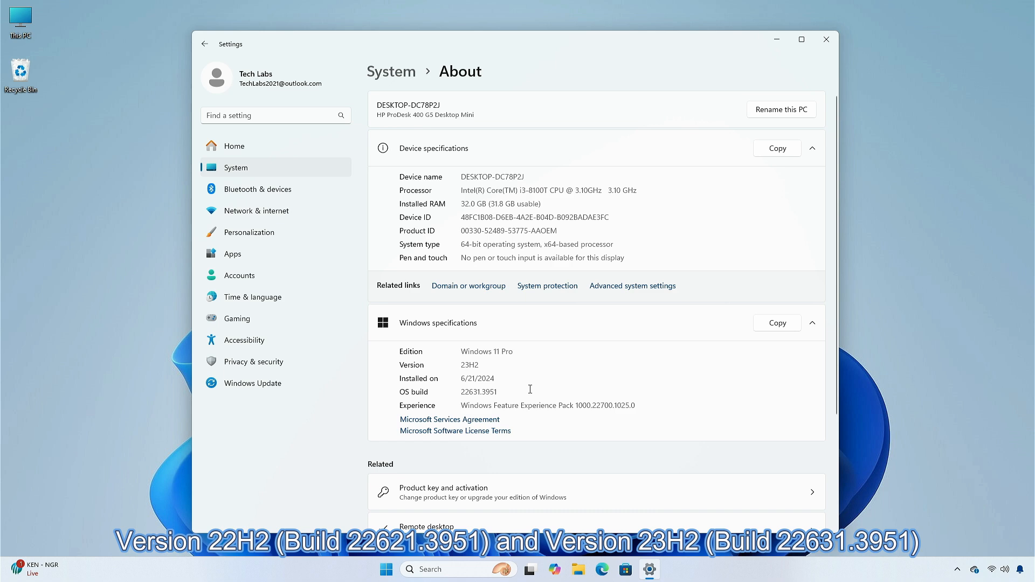
mouse_move(648, 173)
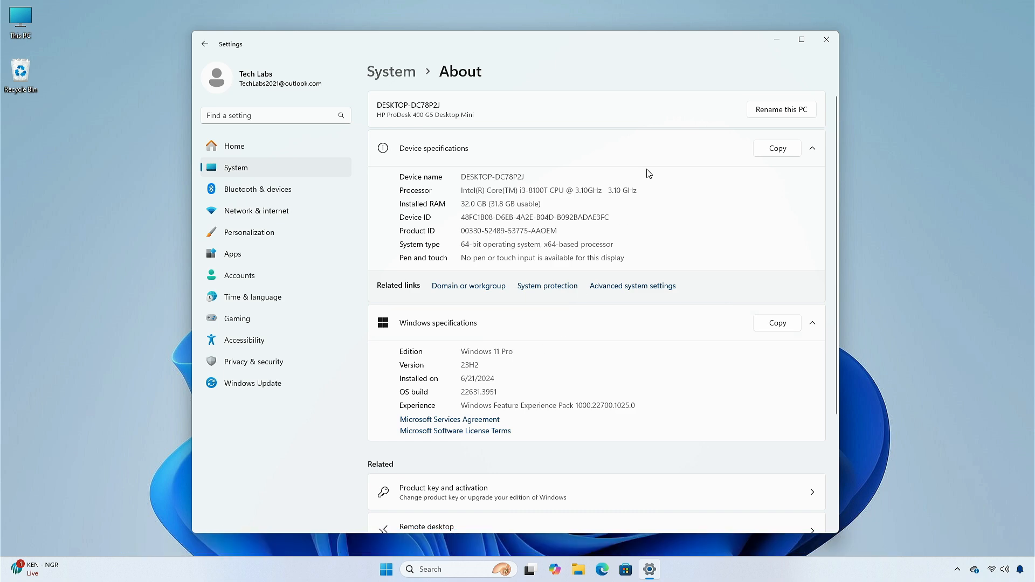
Close Settings, view Downloads in File Explorer, then close File Explorer
click(826, 39)
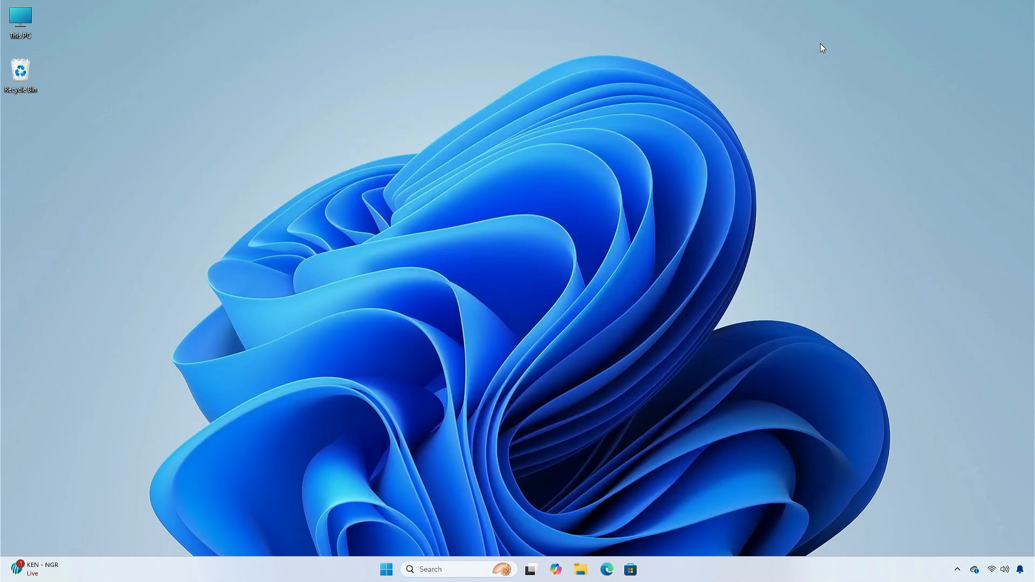
mouse_move(535, 308)
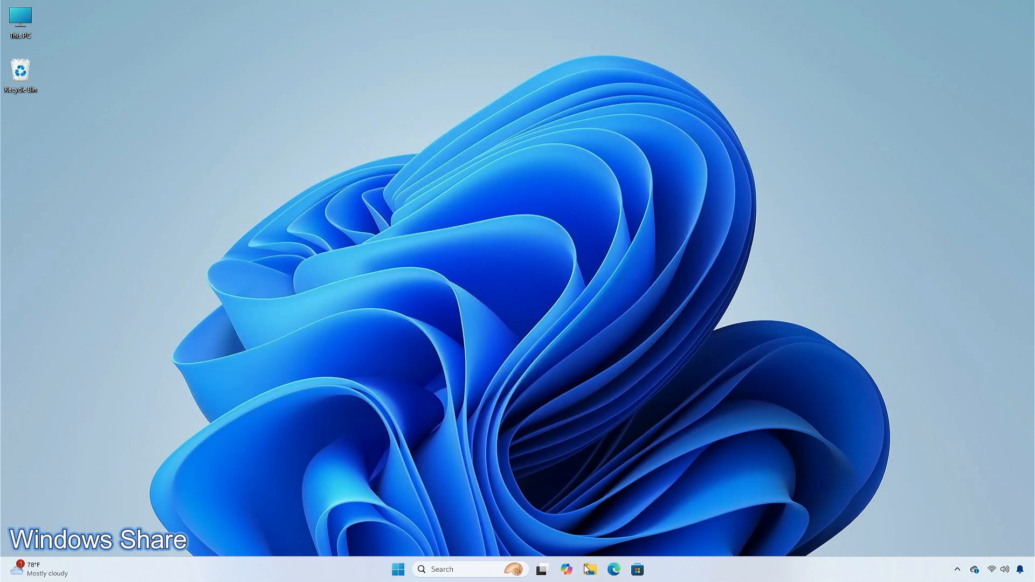
click(589, 570)
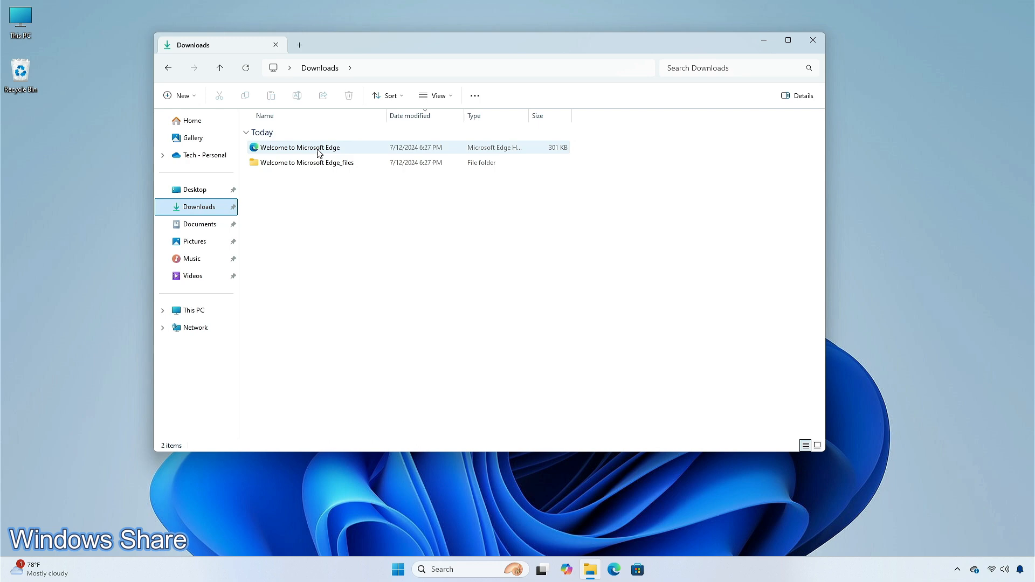
click(322, 96)
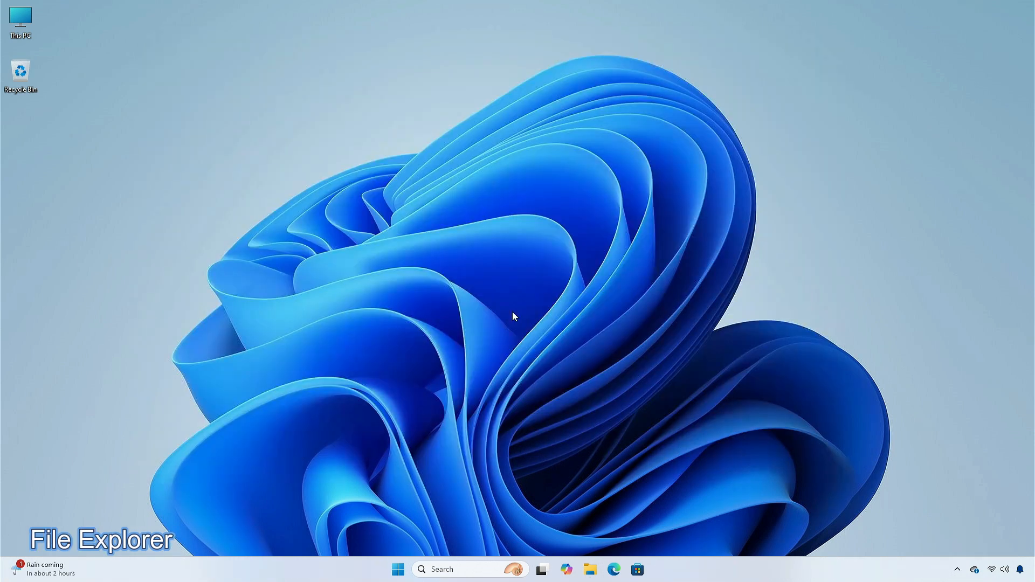
click(589, 569)
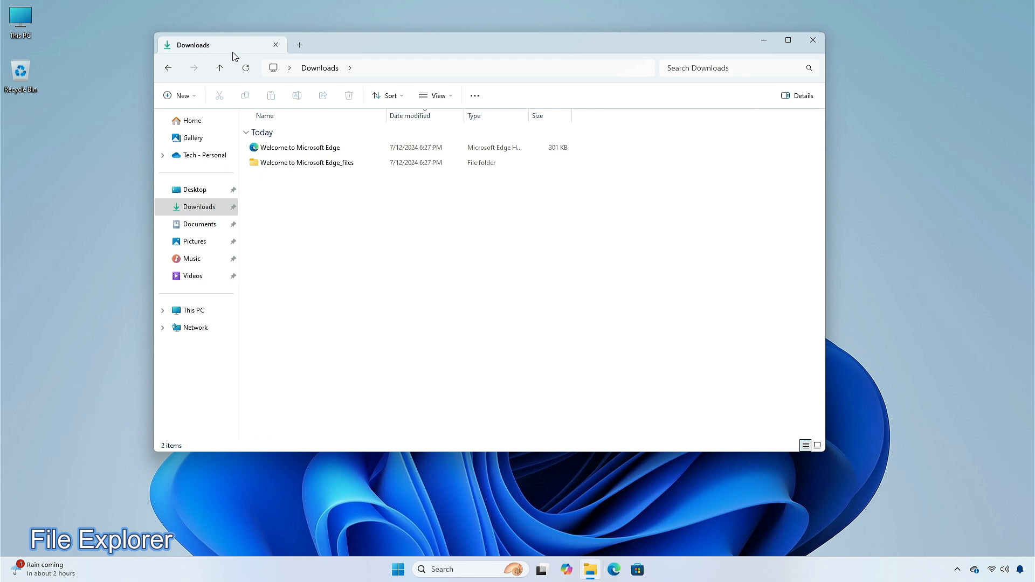
right_click(193, 44)
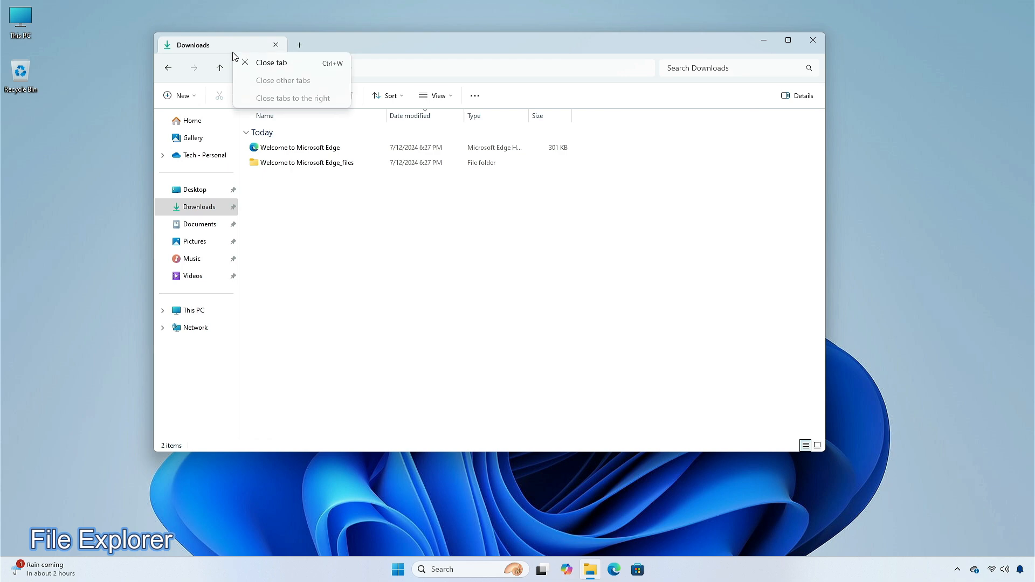
click(271, 62)
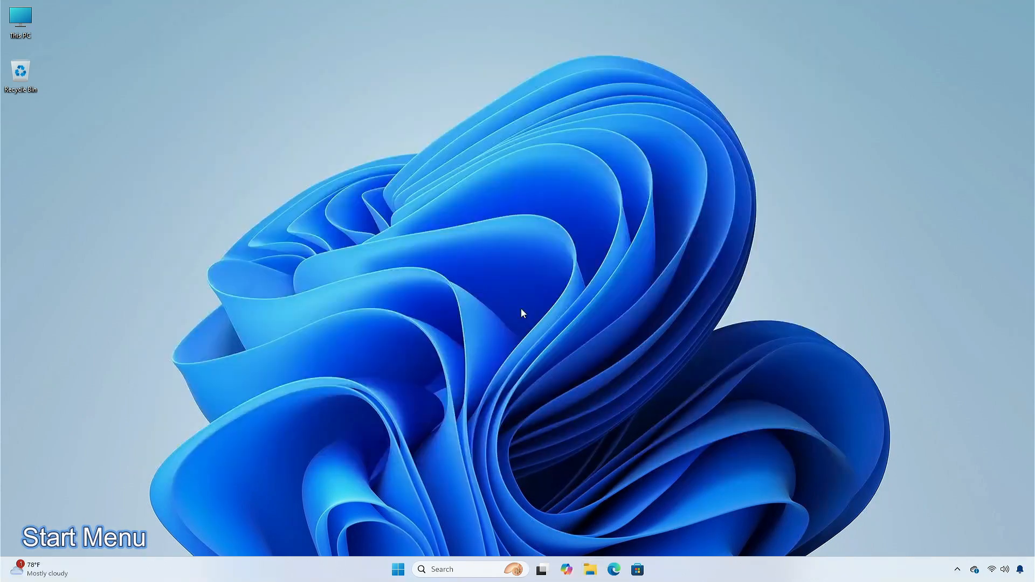
Open the Start menu showing pinned apps like Edge, Office, Settings and Calculator
click(397, 569)
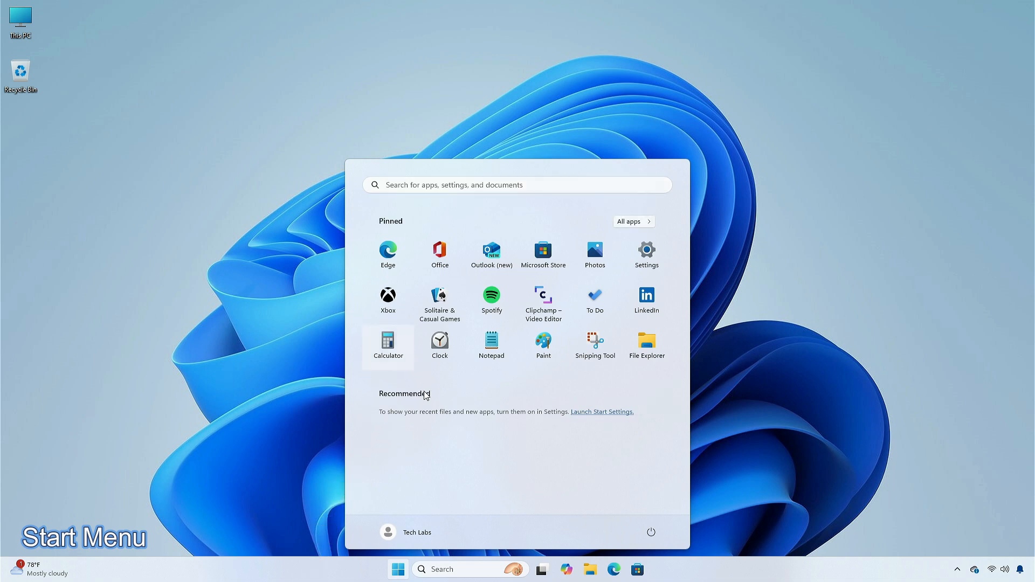
mouse_move(491, 473)
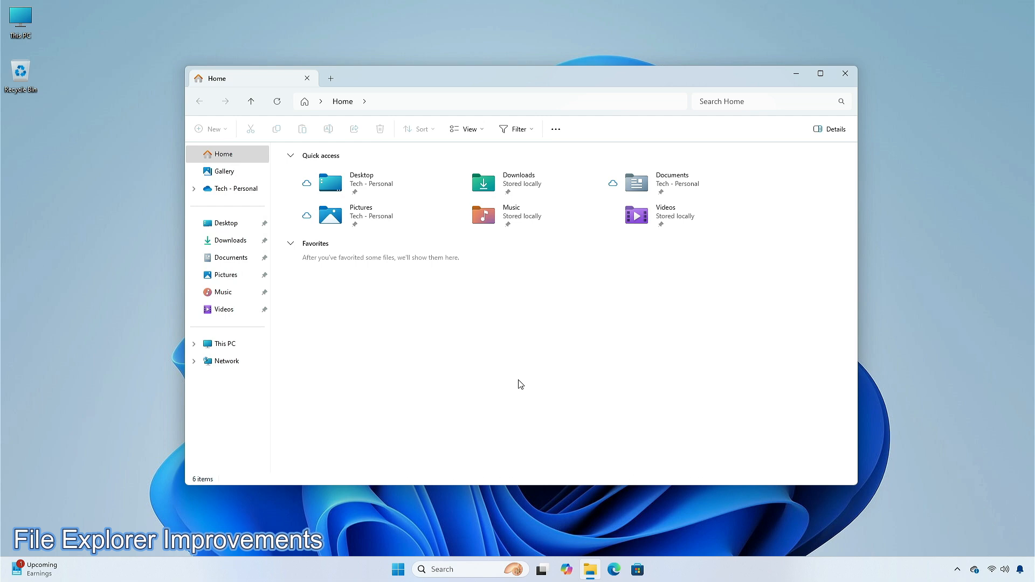
Close the File Explorer Home window
click(844, 73)
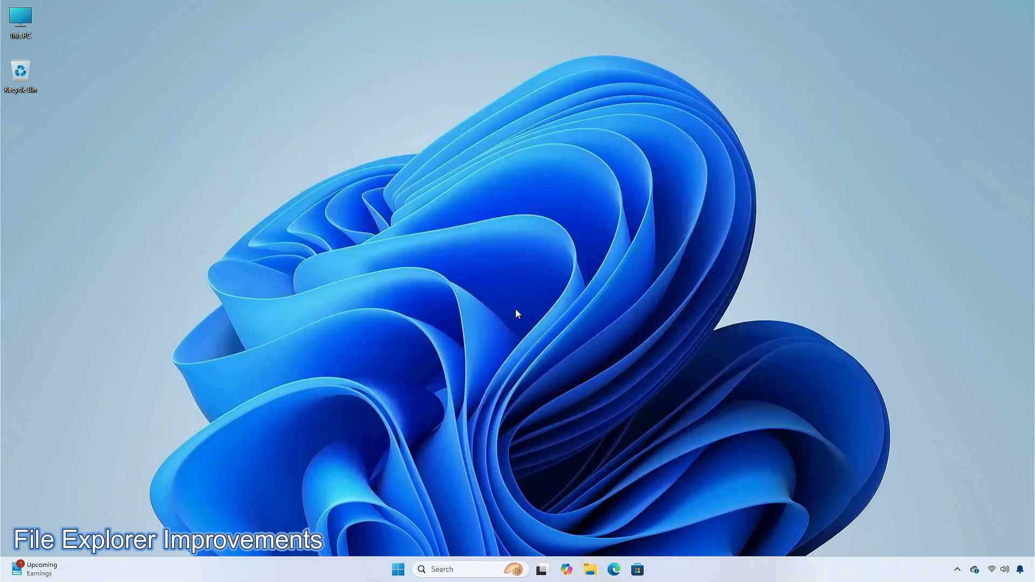
mouse_move(21, 20)
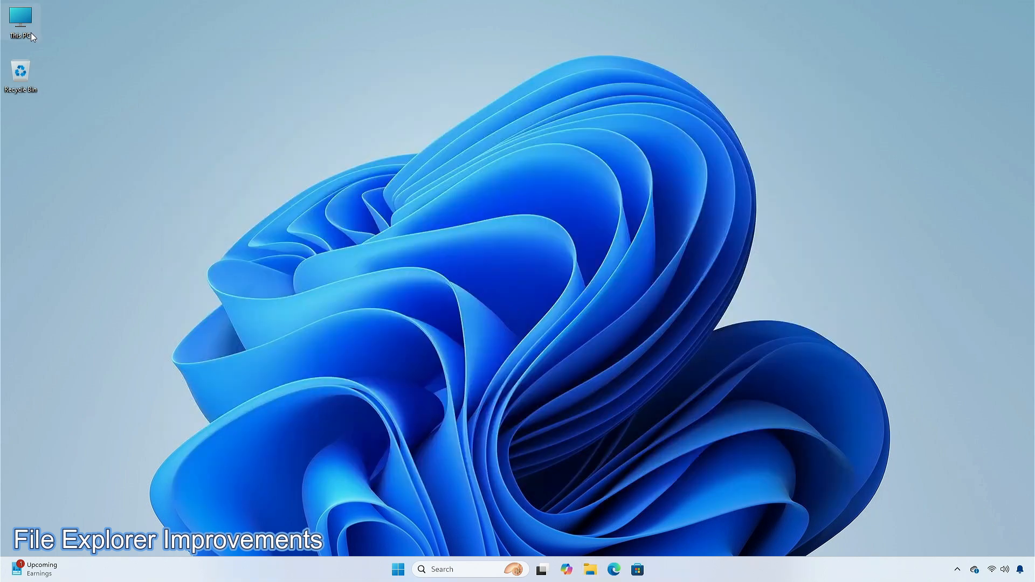
mouse_move(417, 287)
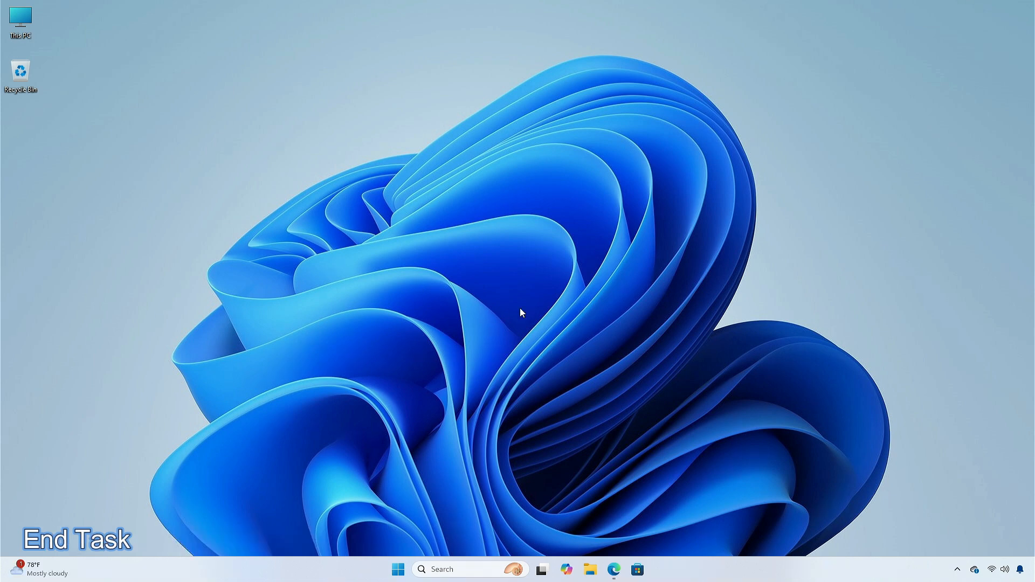
End Edge via taskbar End task, close Windows Security, and open Bluetooth tray options
click(613, 569)
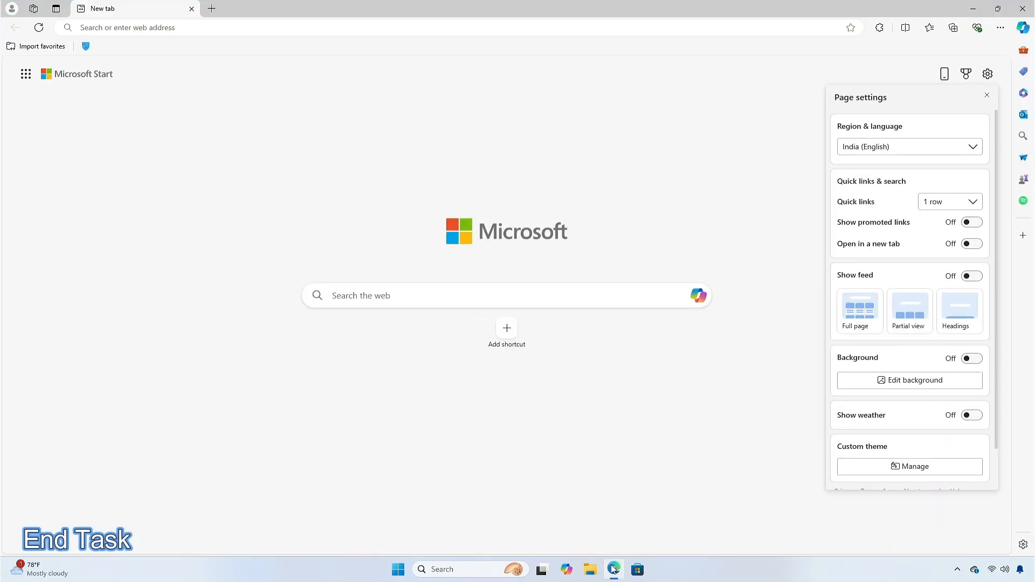
right_click(614, 570)
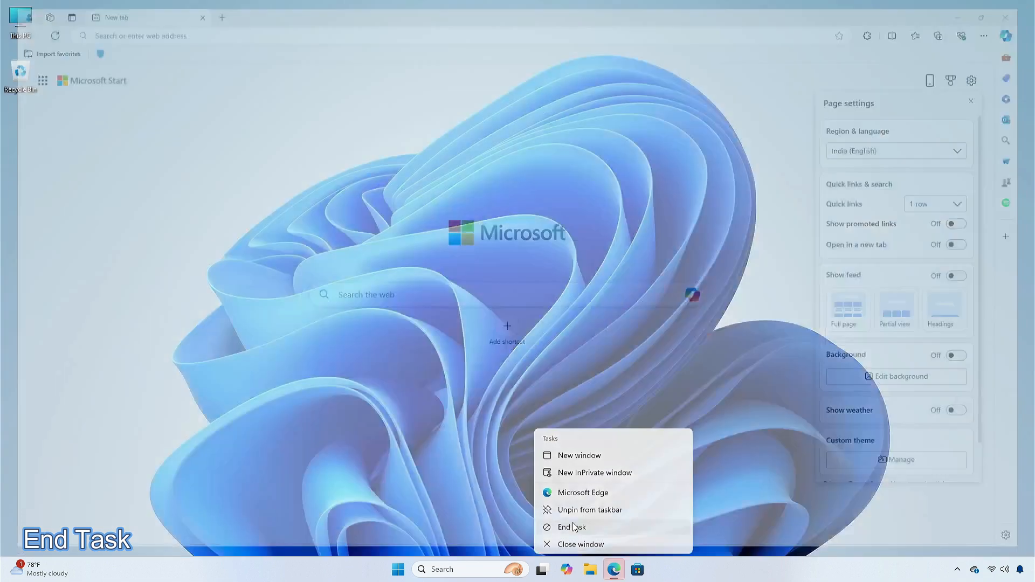
click(569, 526)
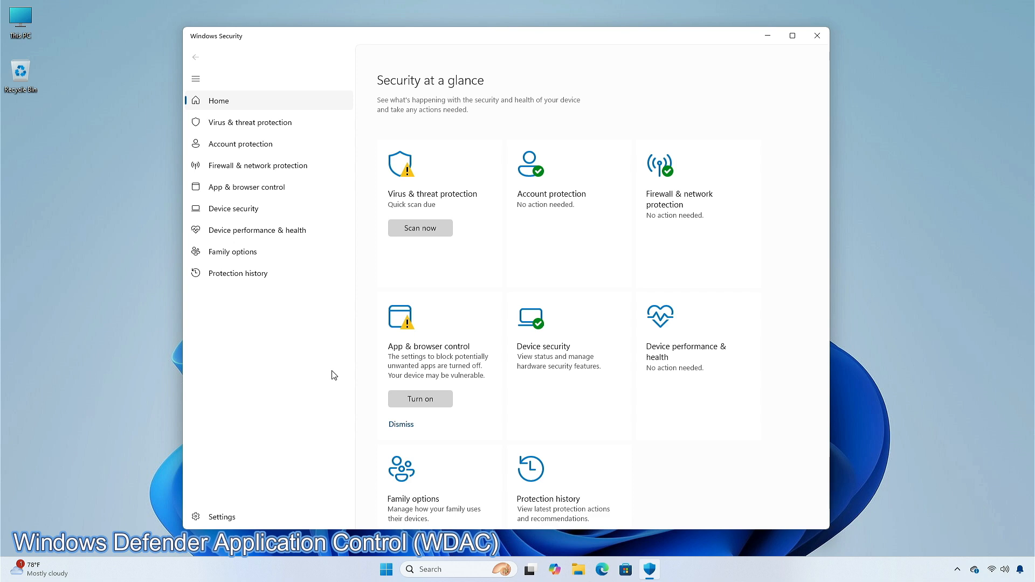
click(816, 36)
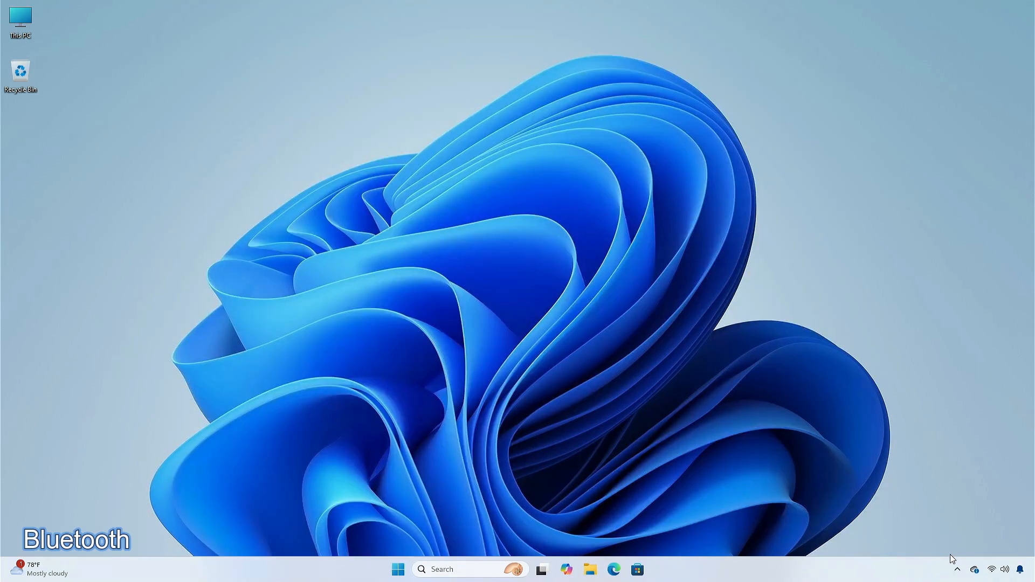
right_click(967, 541)
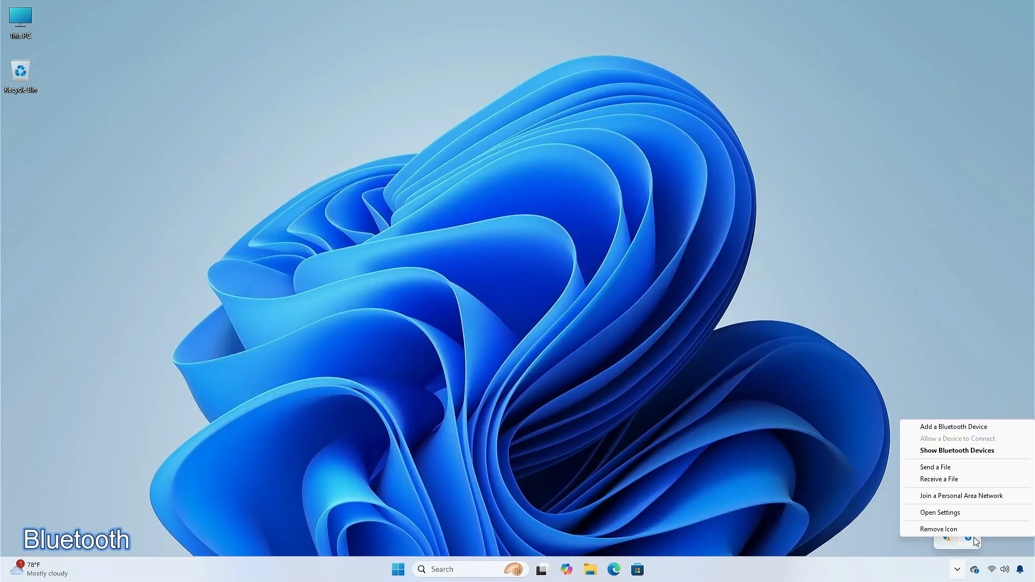